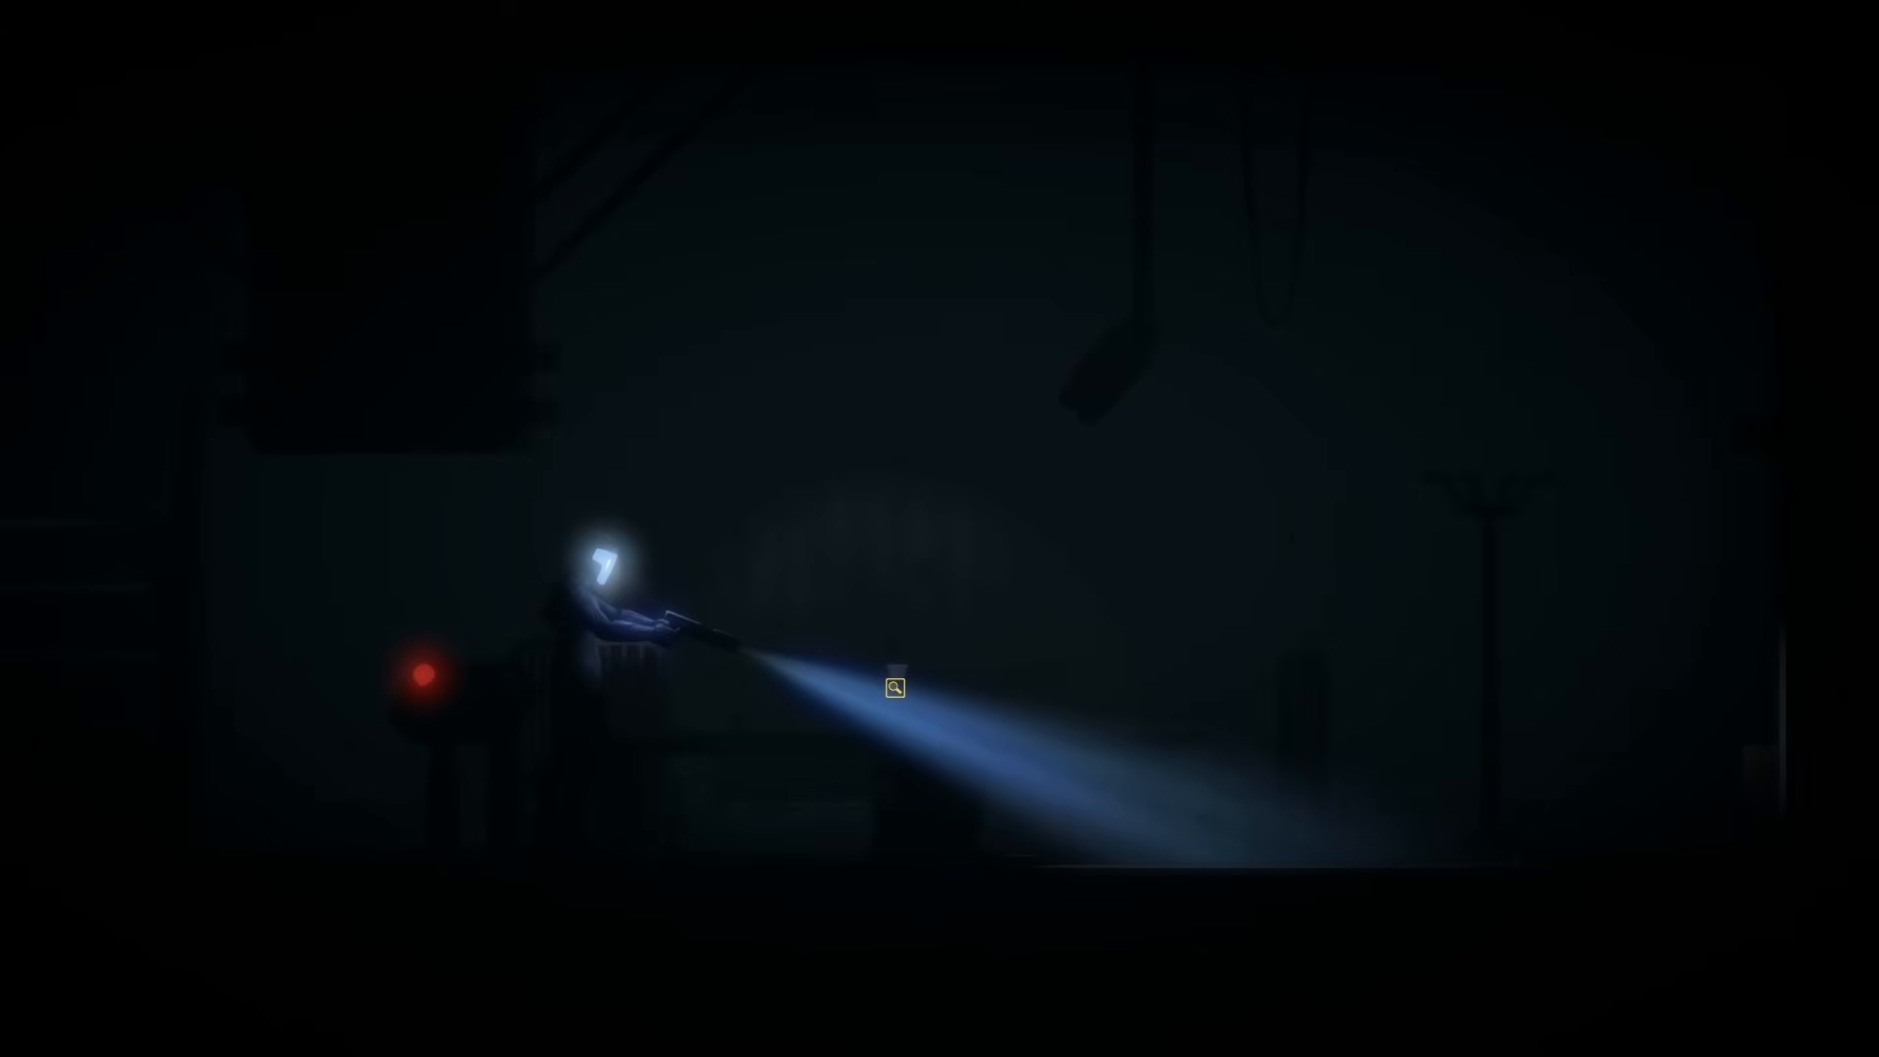
pyautogui.click(894, 685)
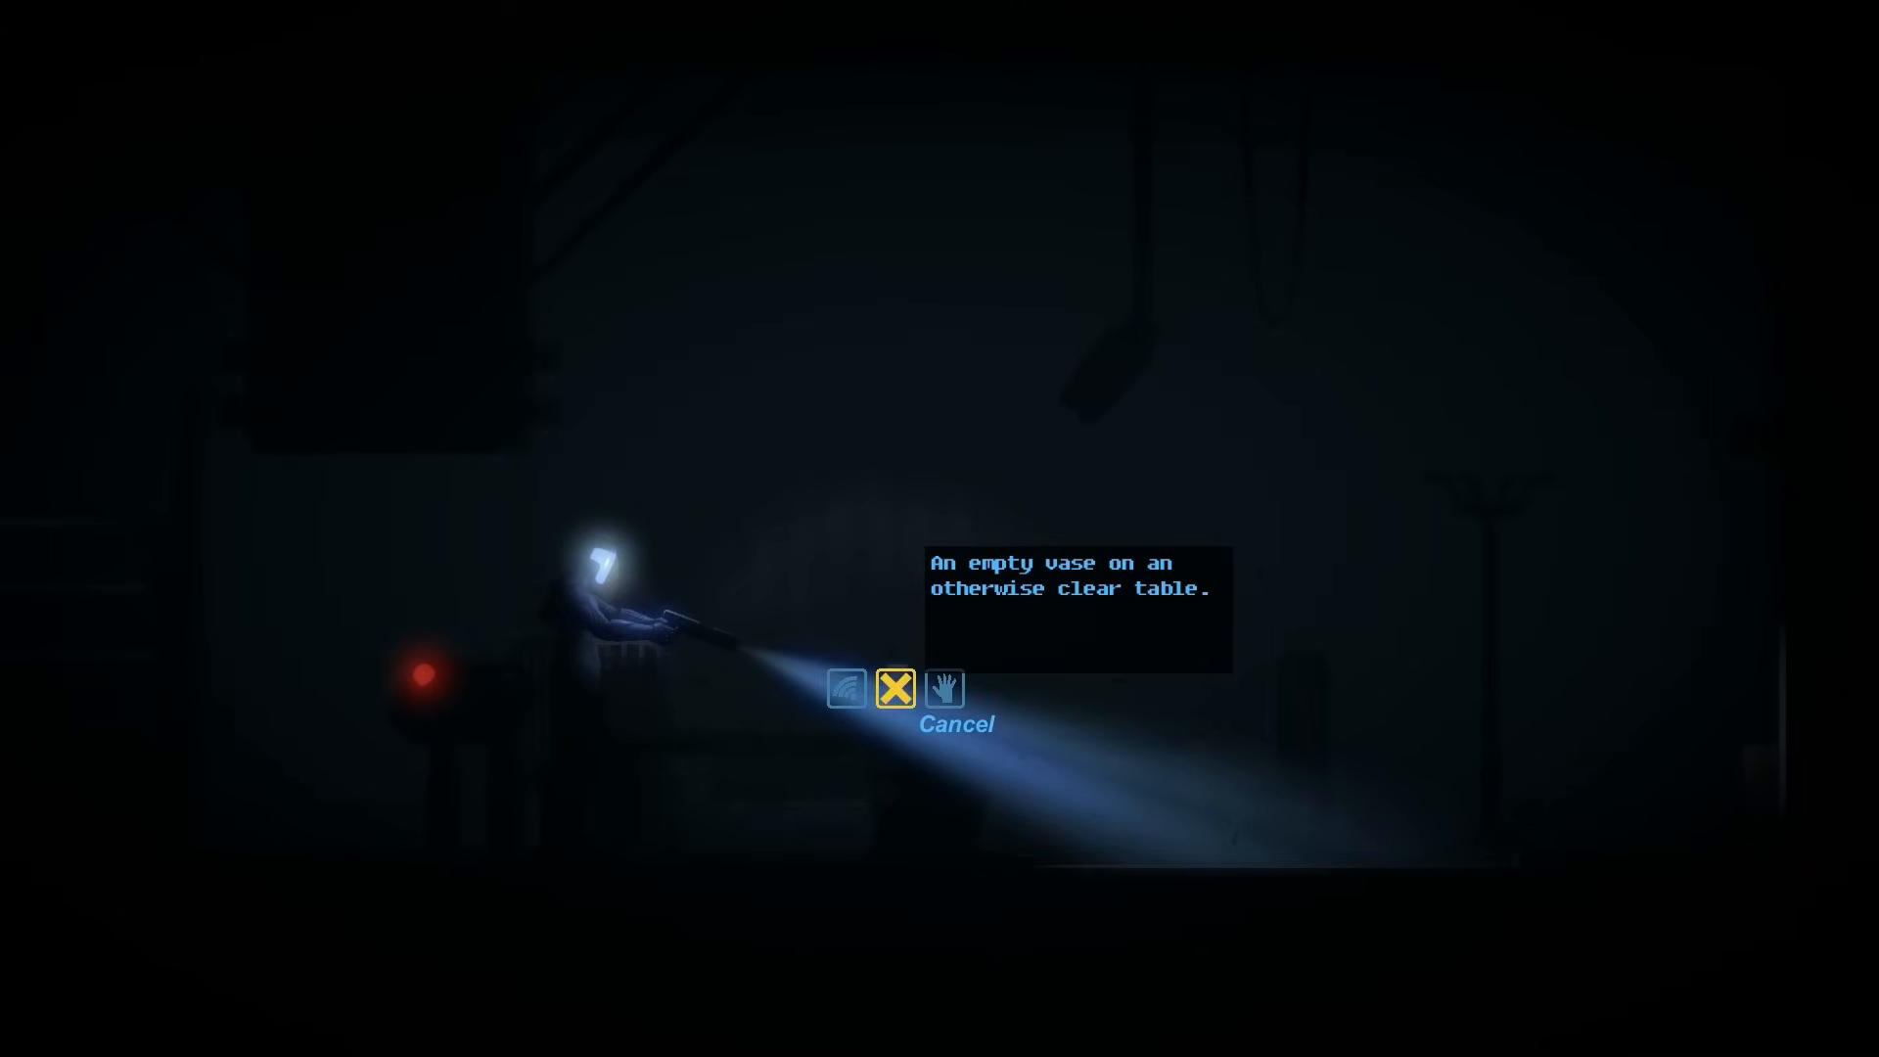
pyautogui.click(894, 687)
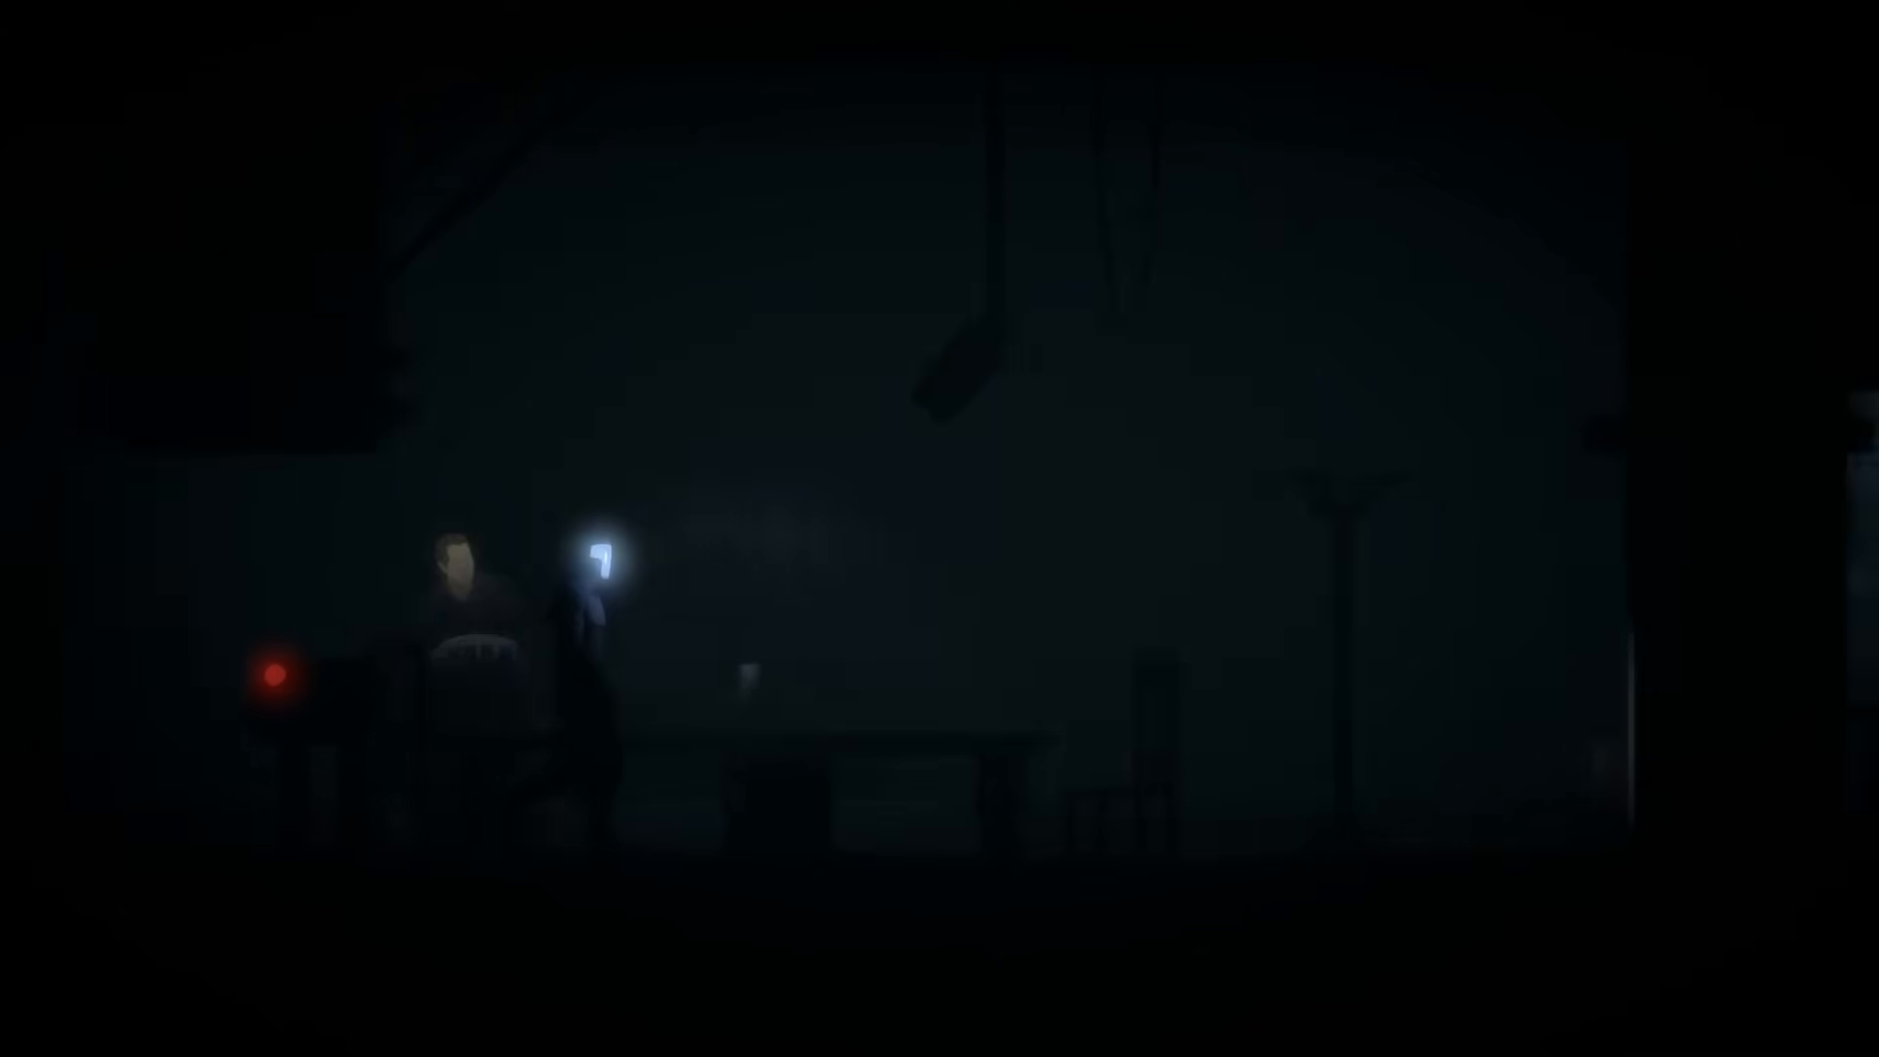